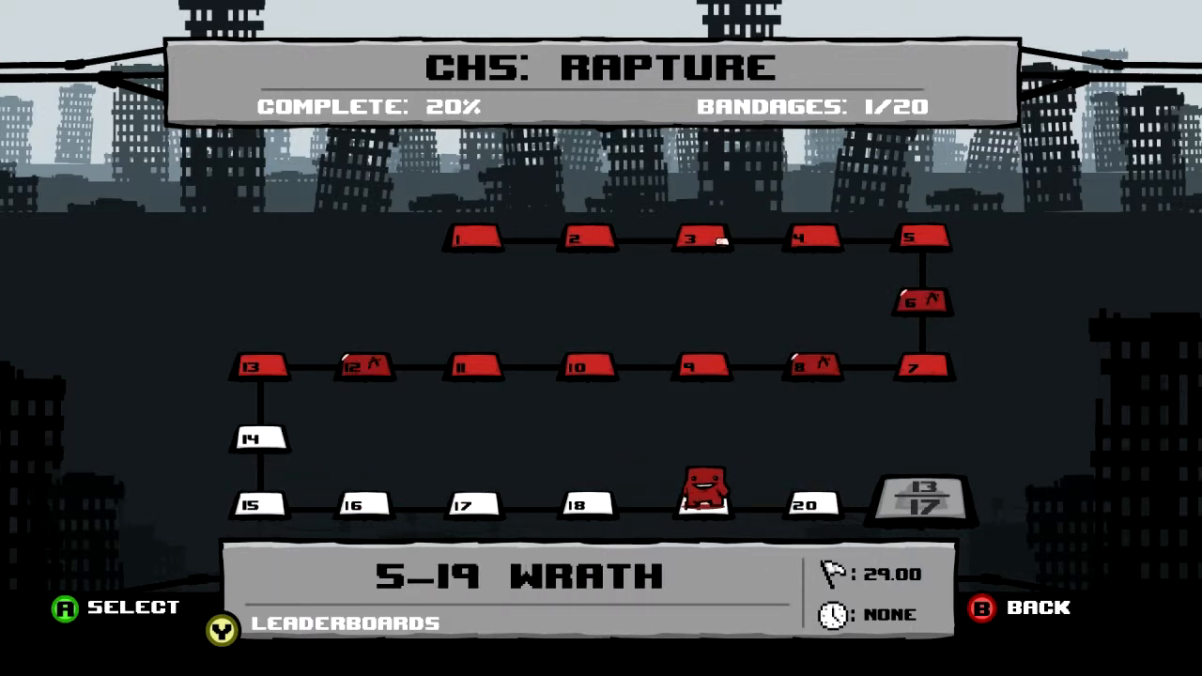
Step: Move Meat Boy from 5-19 Wrath to the 5-14 King Carrion boss level
key(Left)
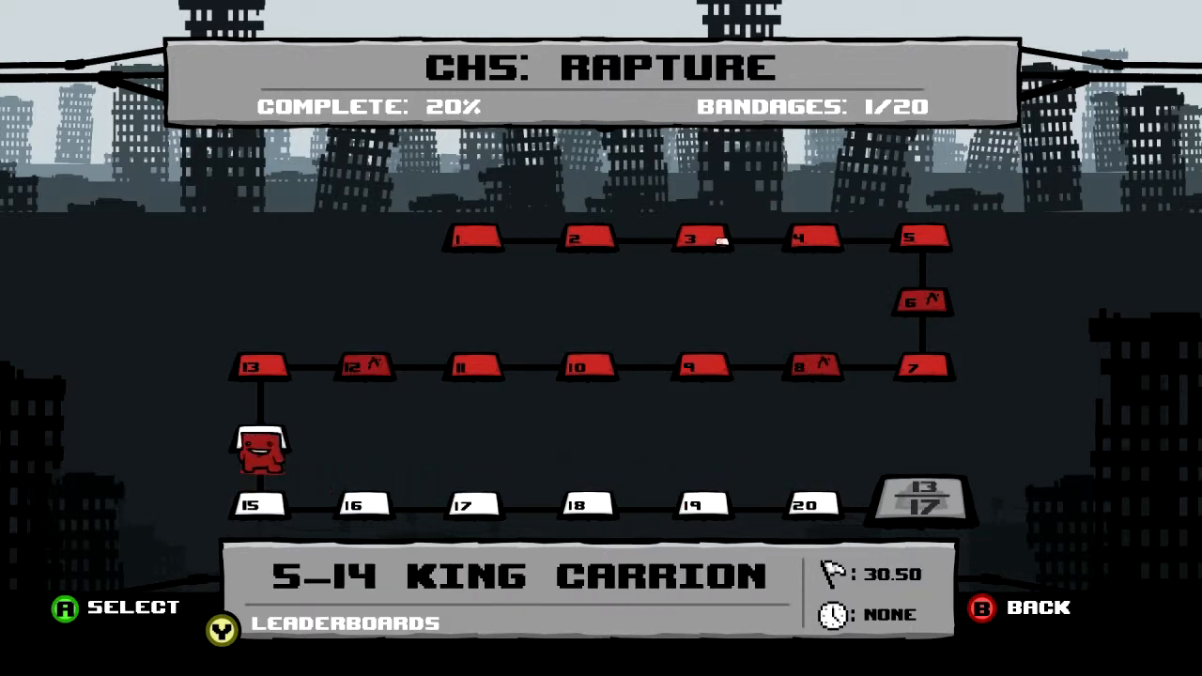